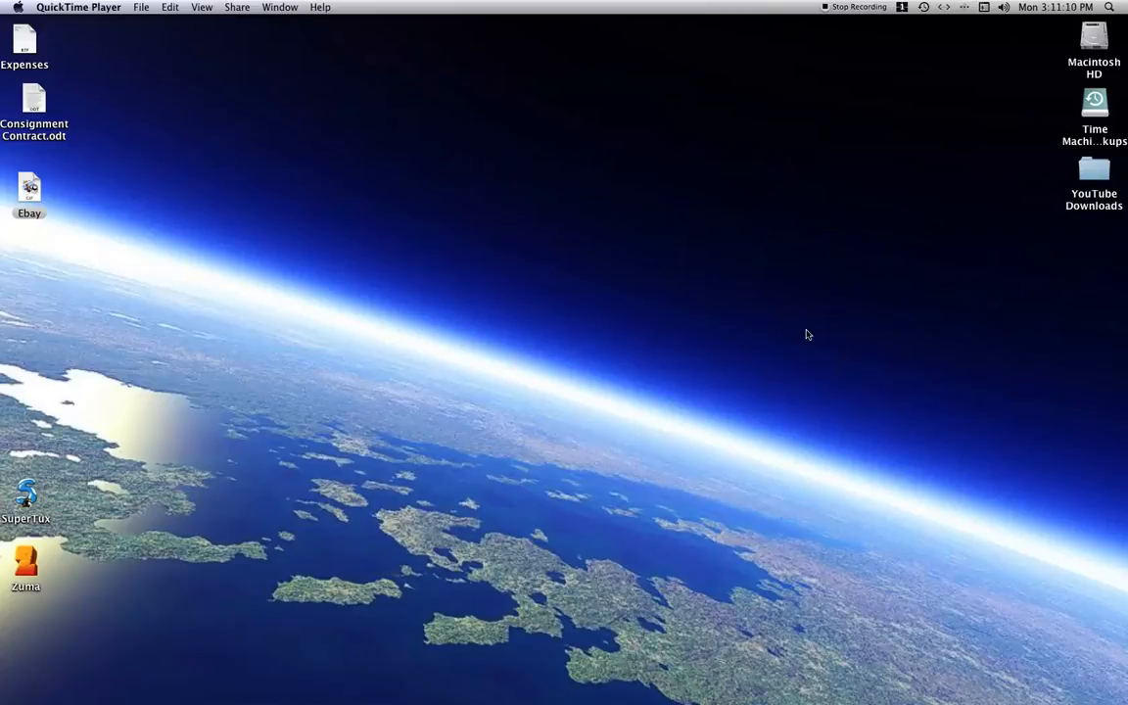
pyautogui.moveTo(782, 333)
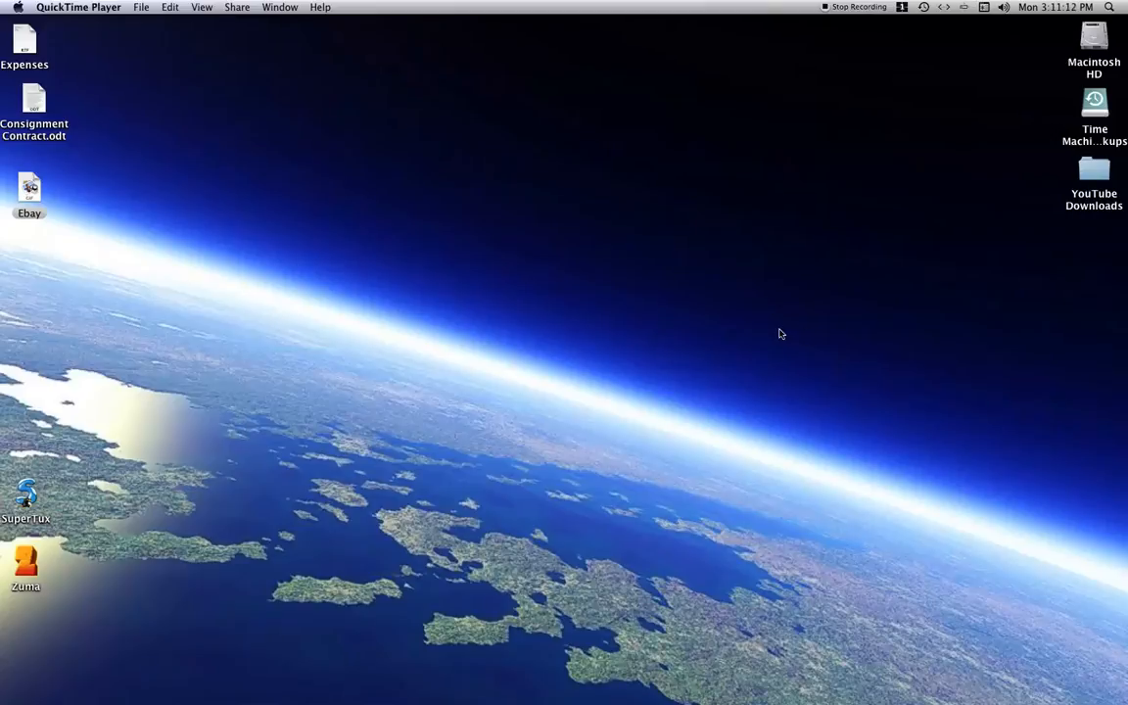
pyautogui.moveTo(652, 310)
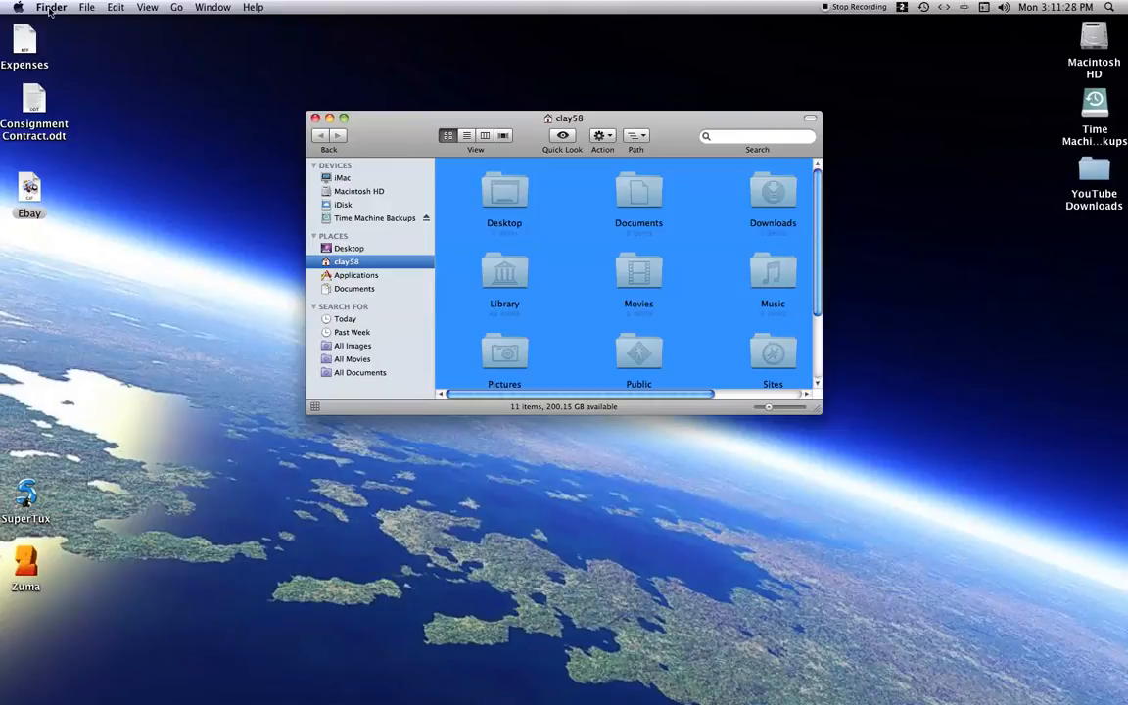
# - Choose Secure Empty Trash from the Finder menu to start erasing the Trash
pyautogui.click(51, 8)
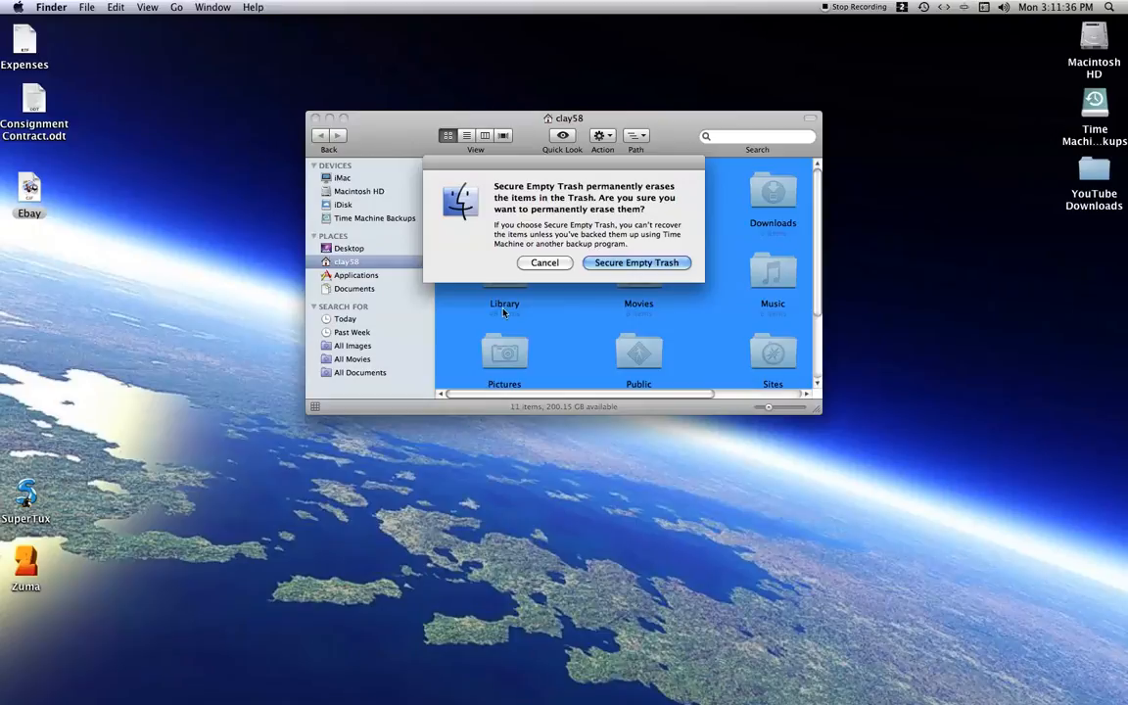
pyautogui.moveTo(945, 366)
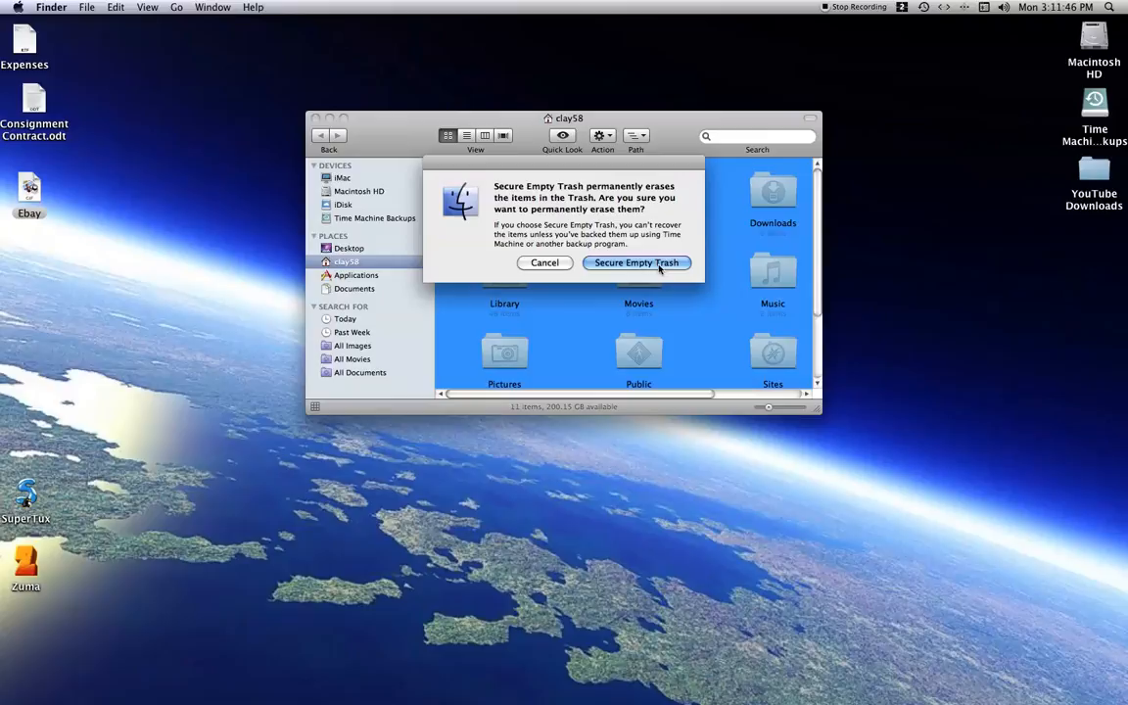
# - Confirm permanently erasing the Trash items so the progress window begins
pyautogui.click(635, 262)
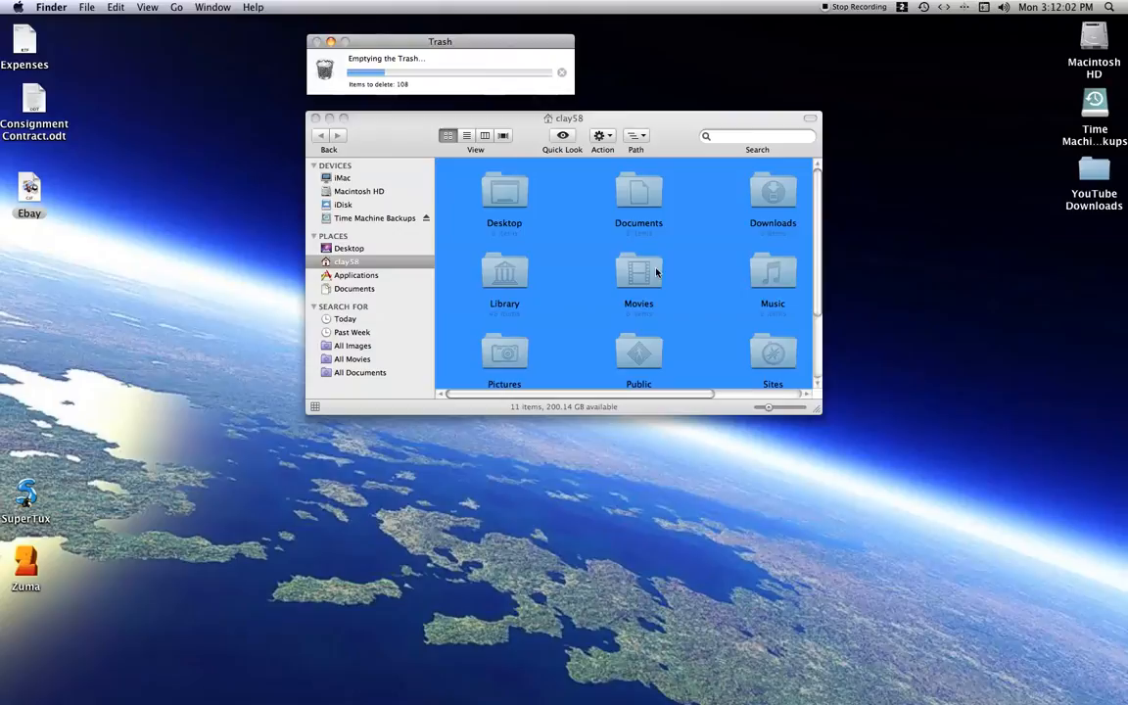
pyautogui.moveTo(686, 286)
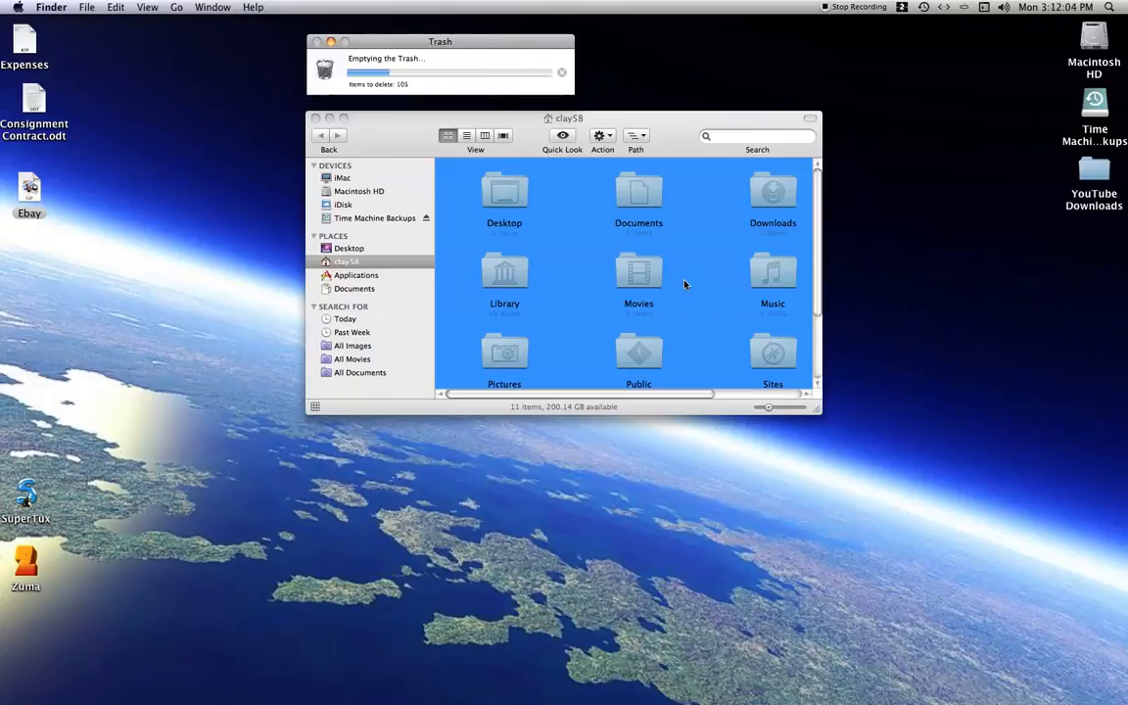